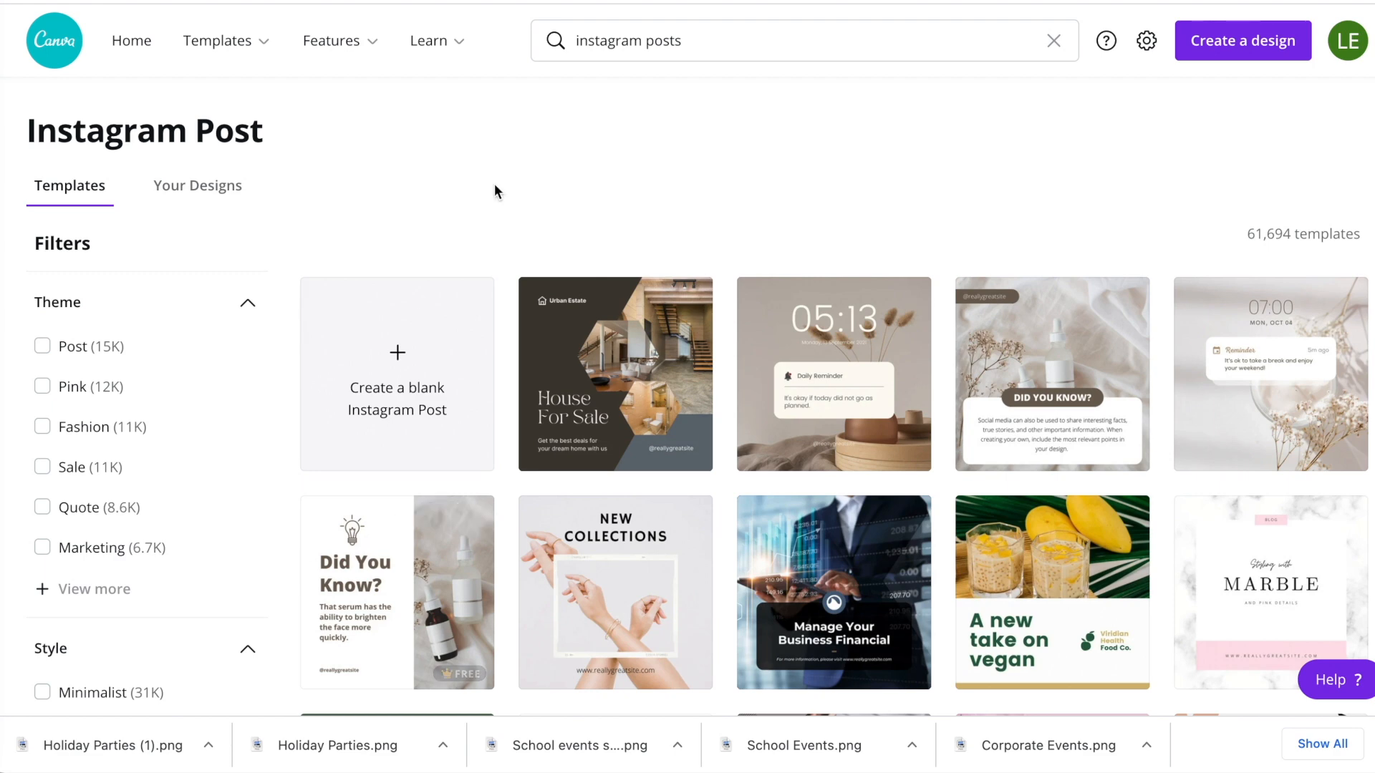
Start a blank Instagram Post design and view its PNG 1080 × 1080 download options
click(217, 40)
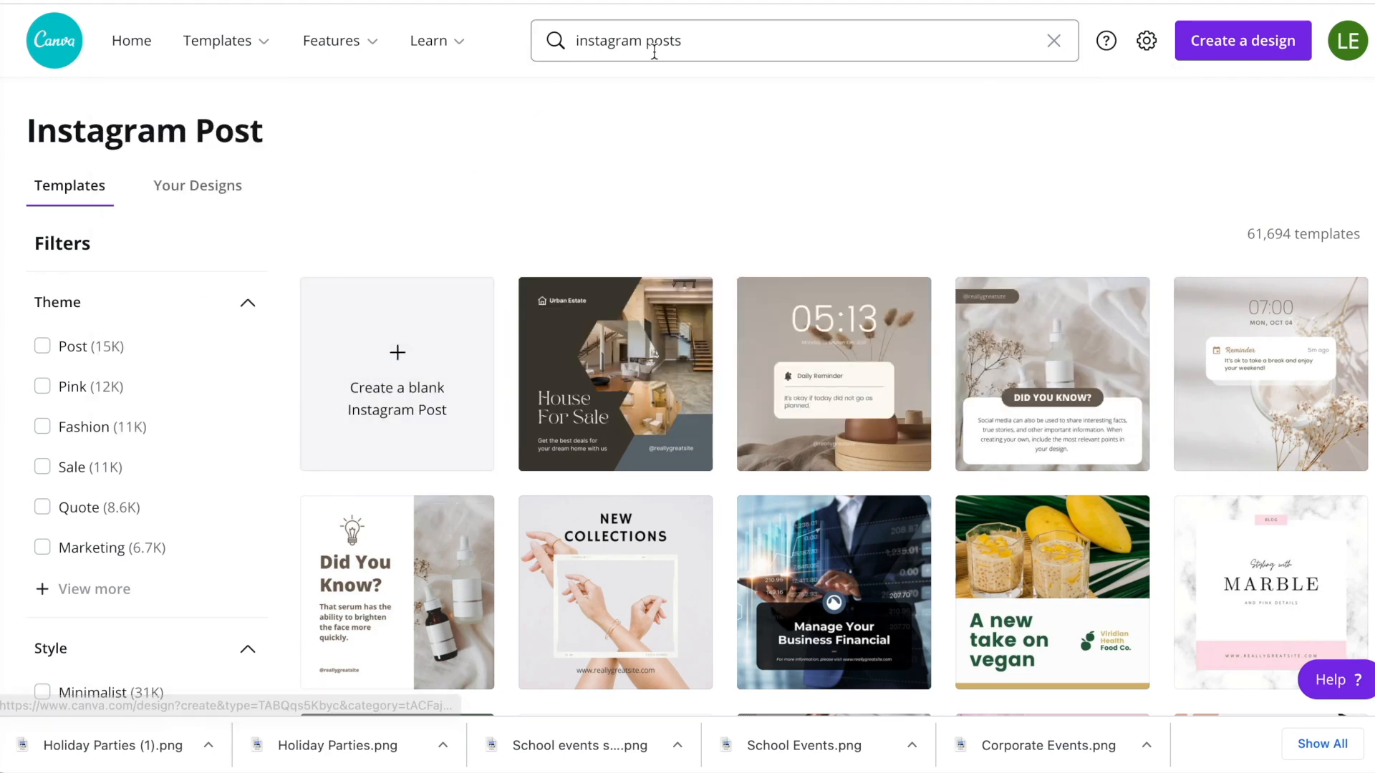
mouse_move(396, 358)
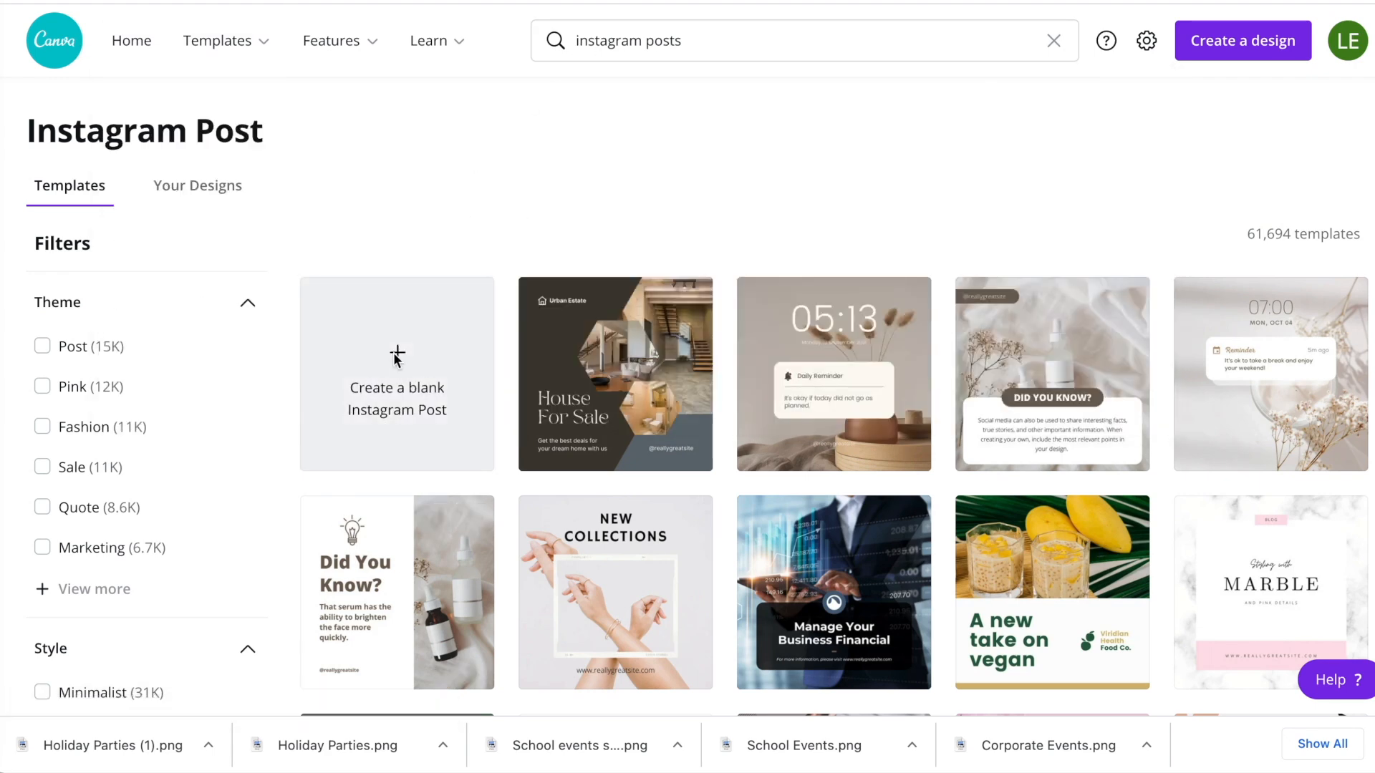
click(396, 374)
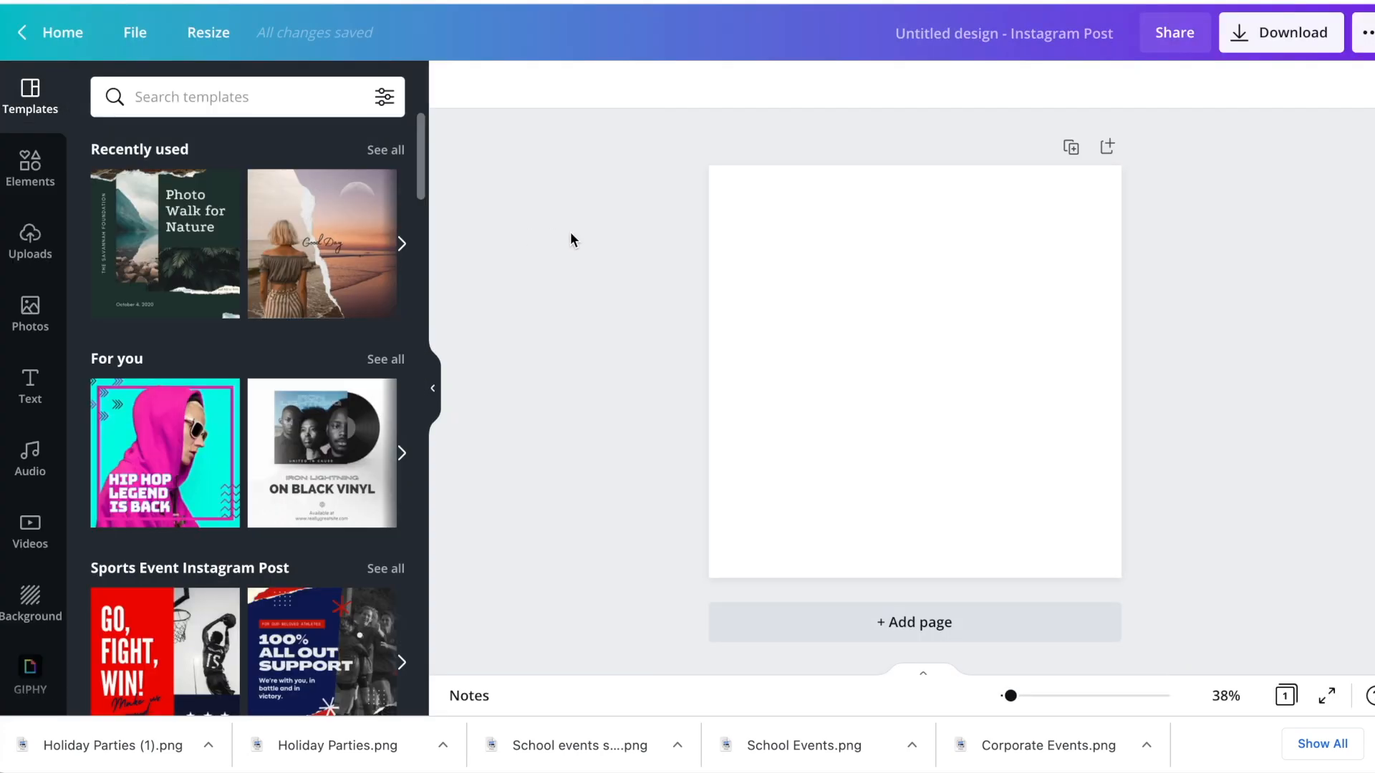
mouse_move(1206, 94)
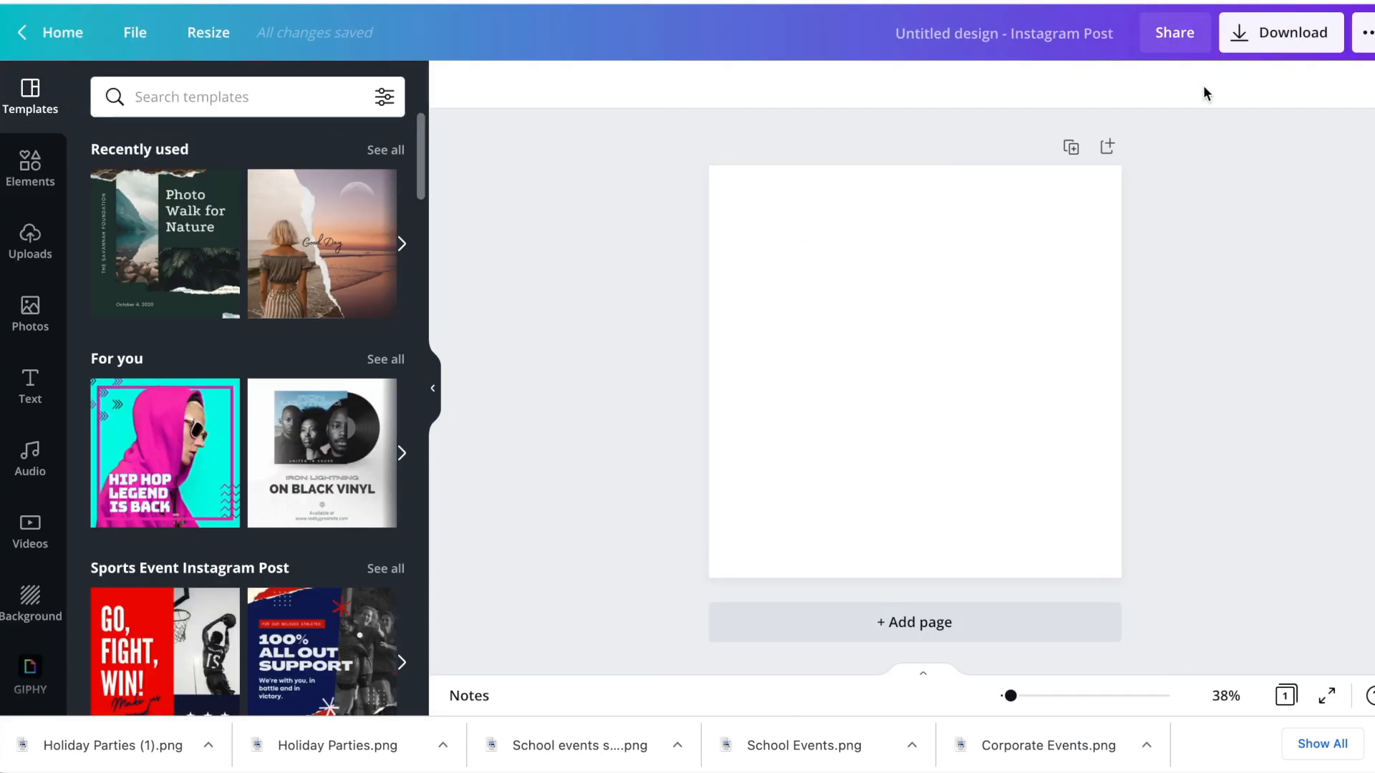
mouse_move(1280, 32)
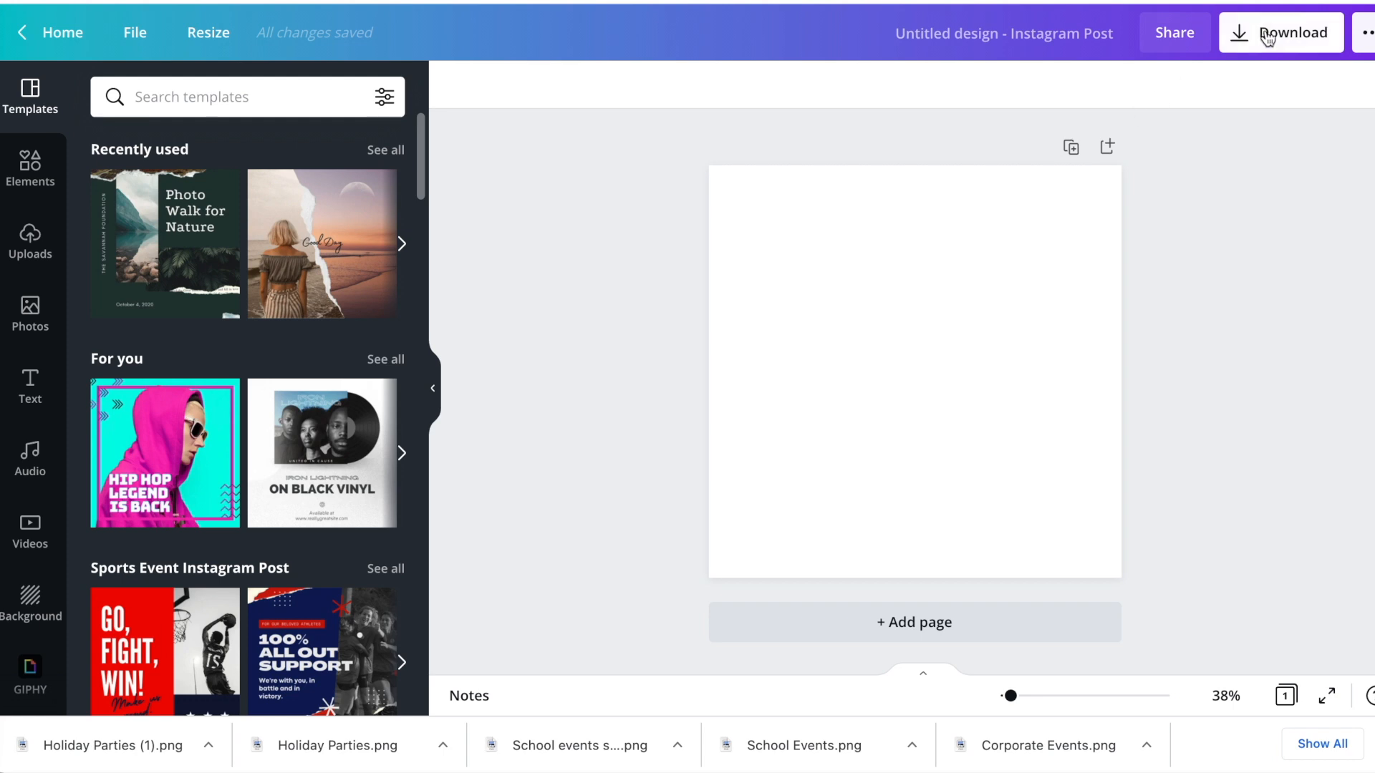
mouse_move(1268, 39)
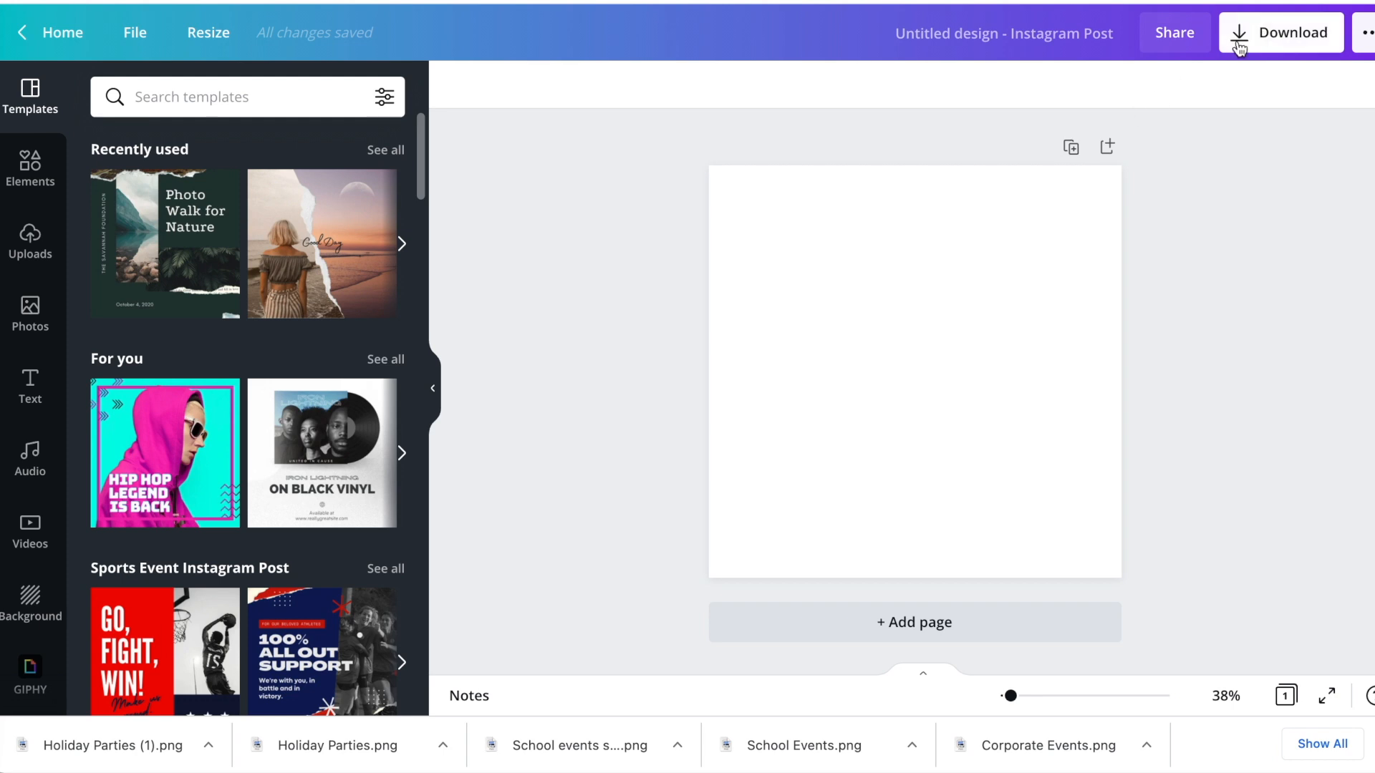
click(1281, 32)
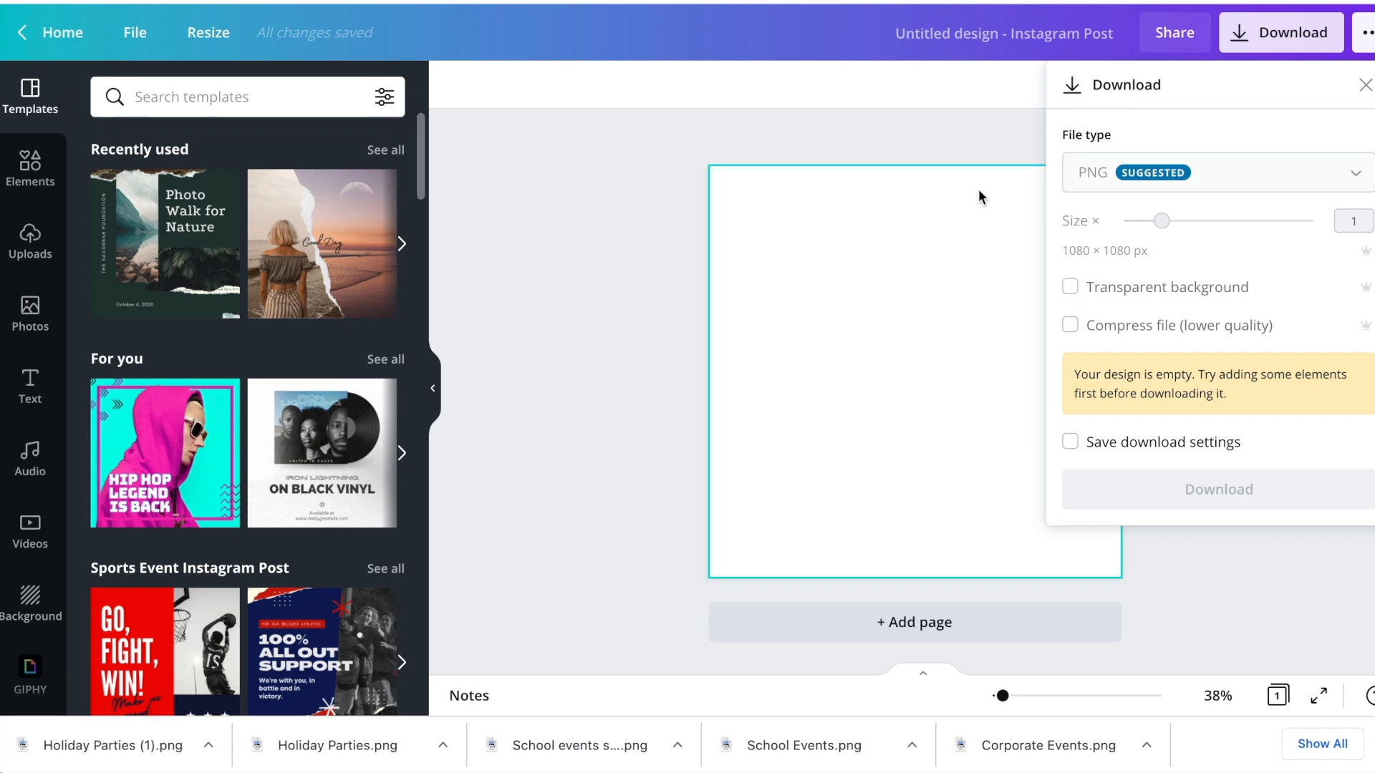
Close the download panel and create a 128 × 128 px resized copy via Copy & resize
click(208, 32)
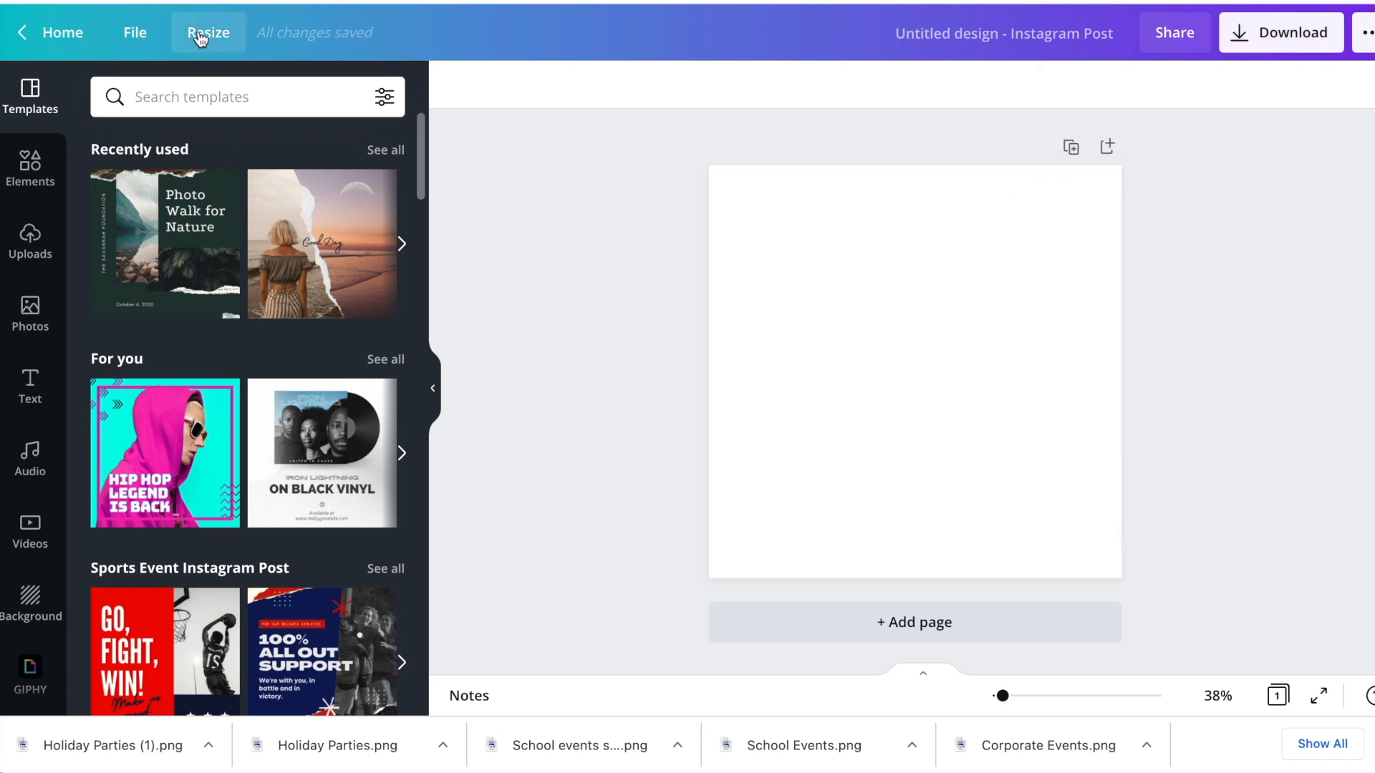
click(207, 33)
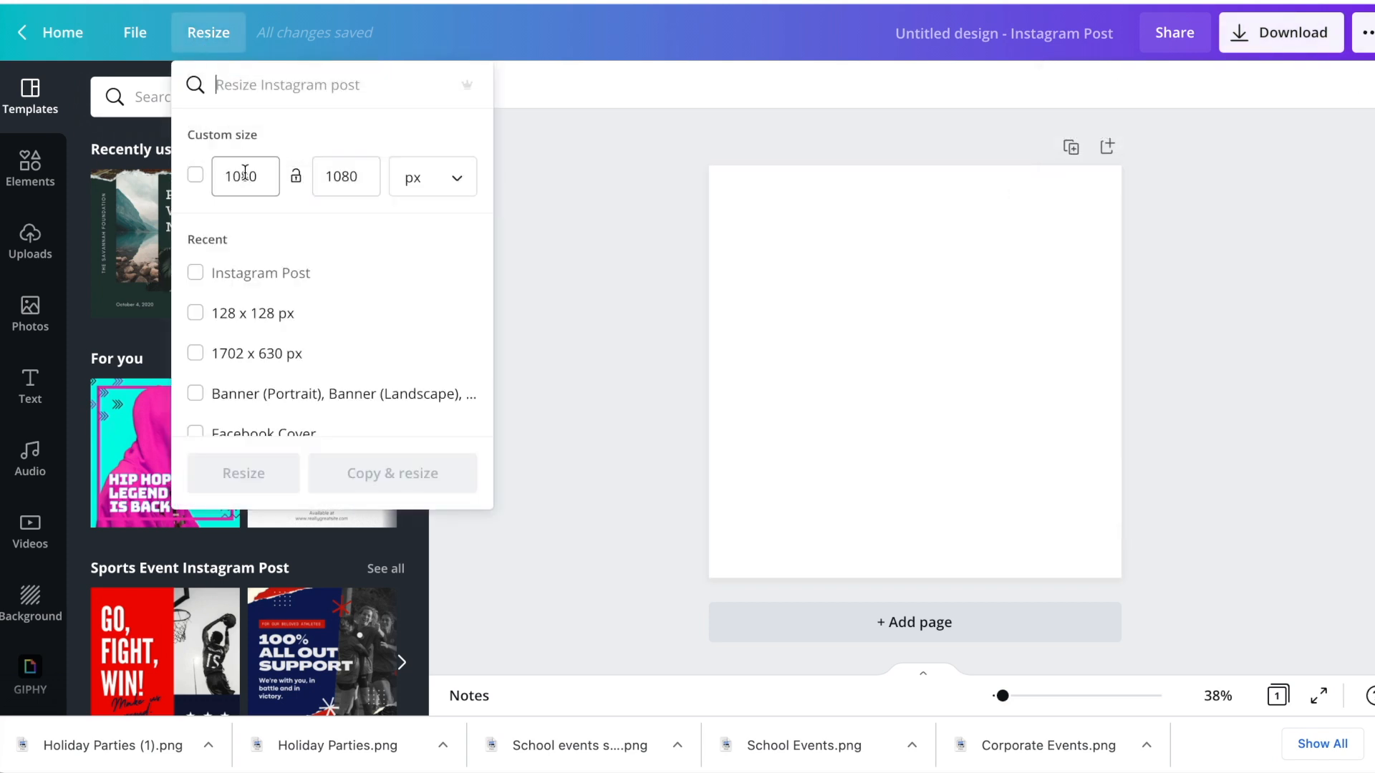
text(1080)
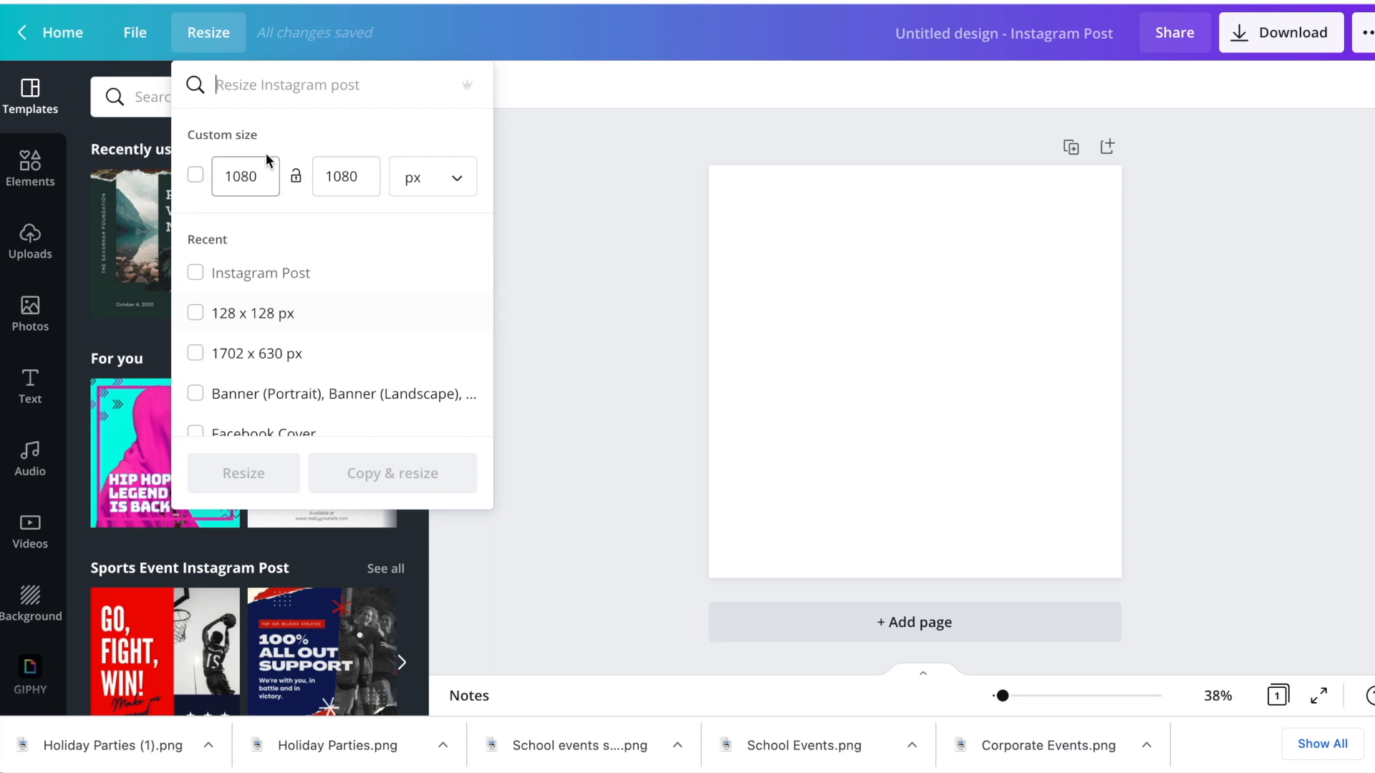
click(195, 314)
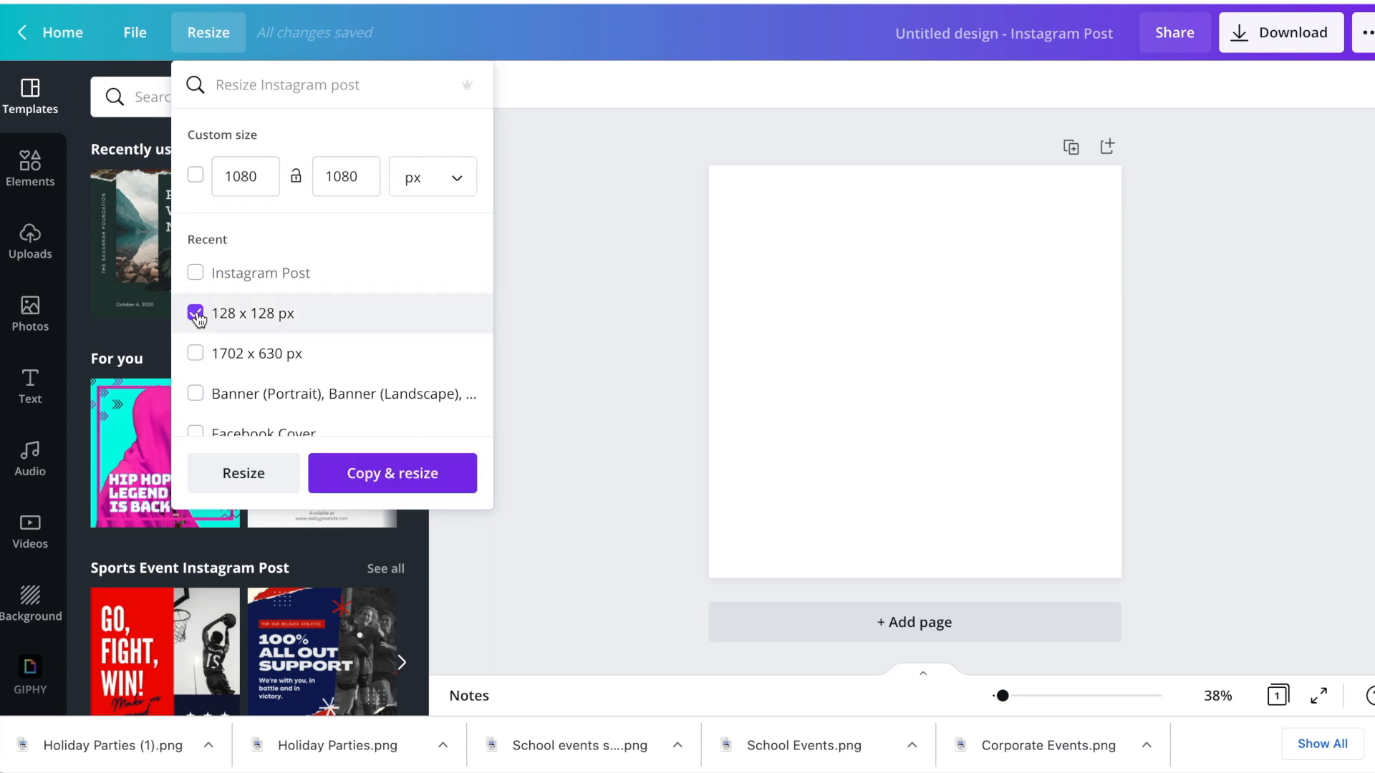
click(391, 472)
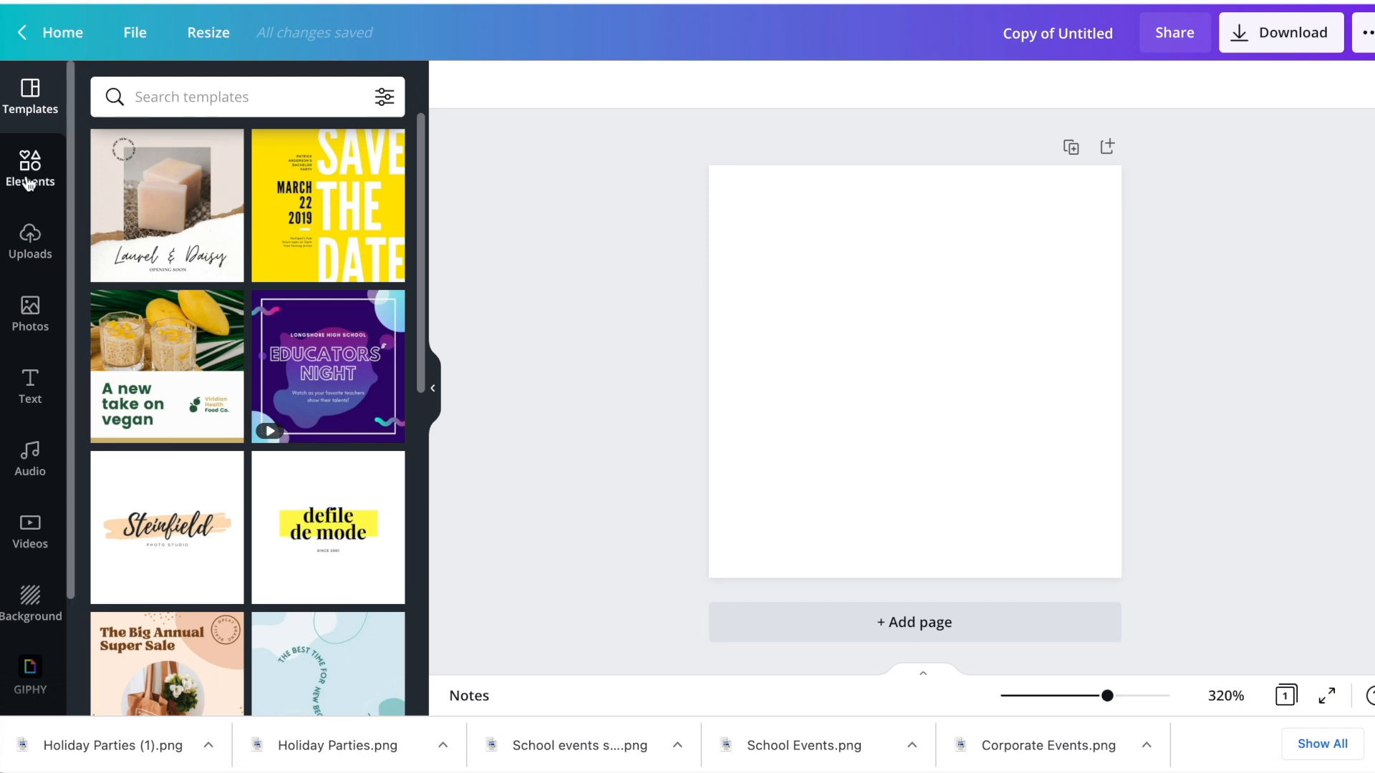
Add the birthday cake graphic from Recently used elements and enlarge it to fill the page
click(30, 169)
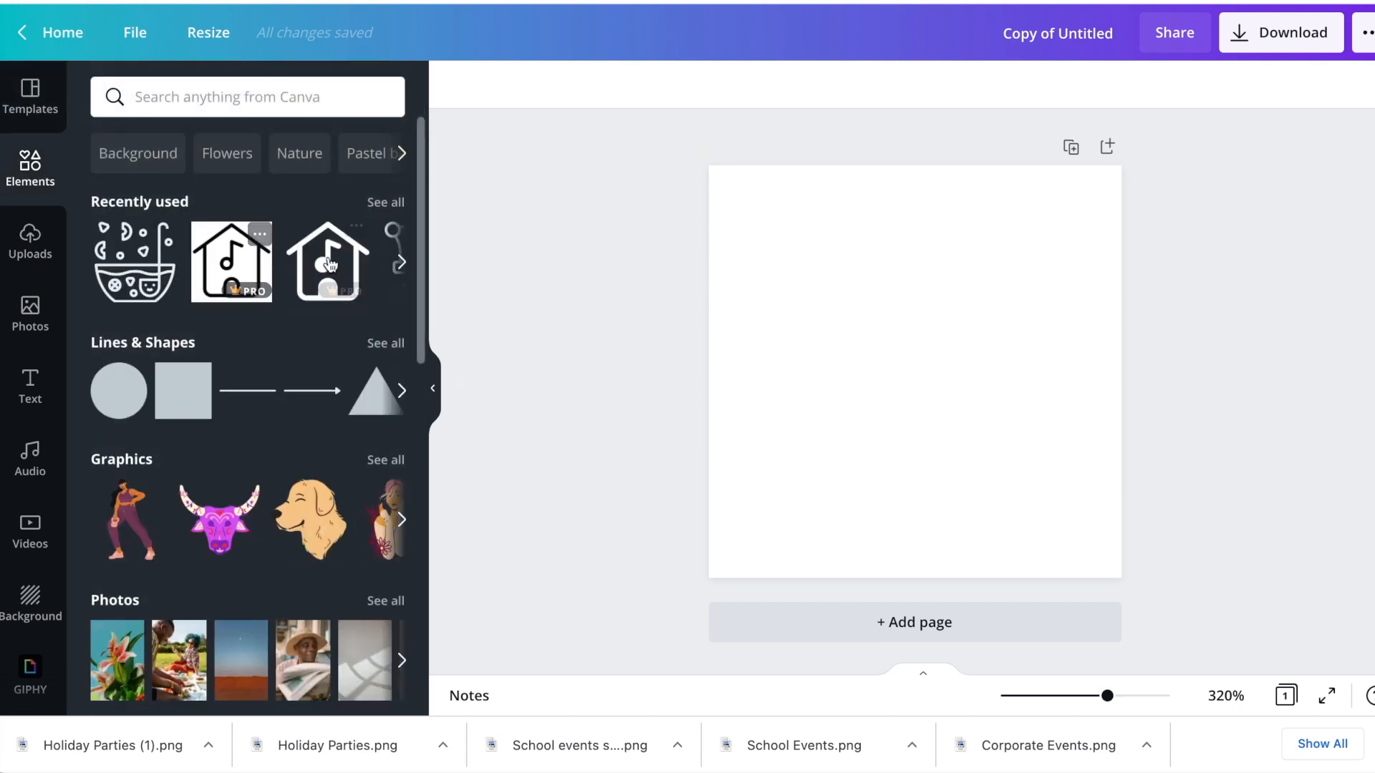
click(401, 262)
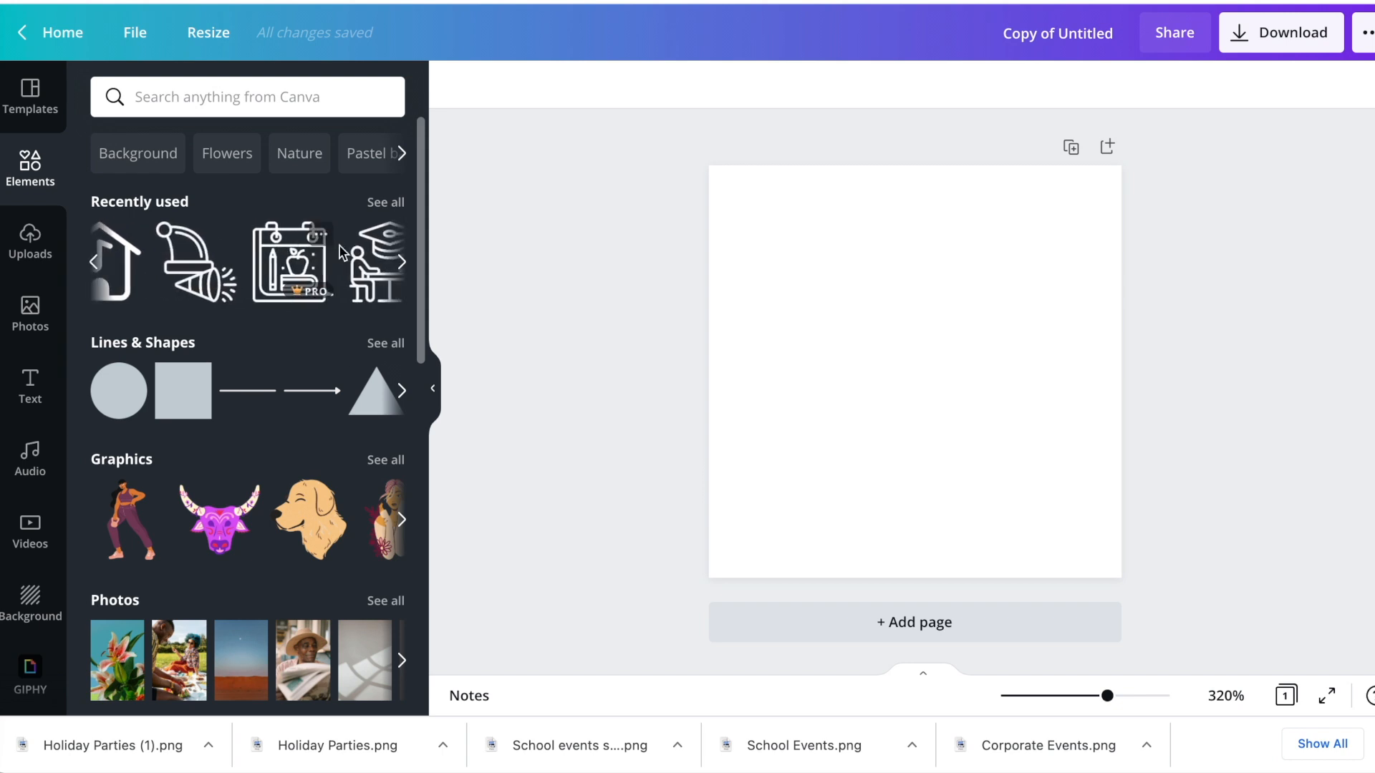
click(401, 261)
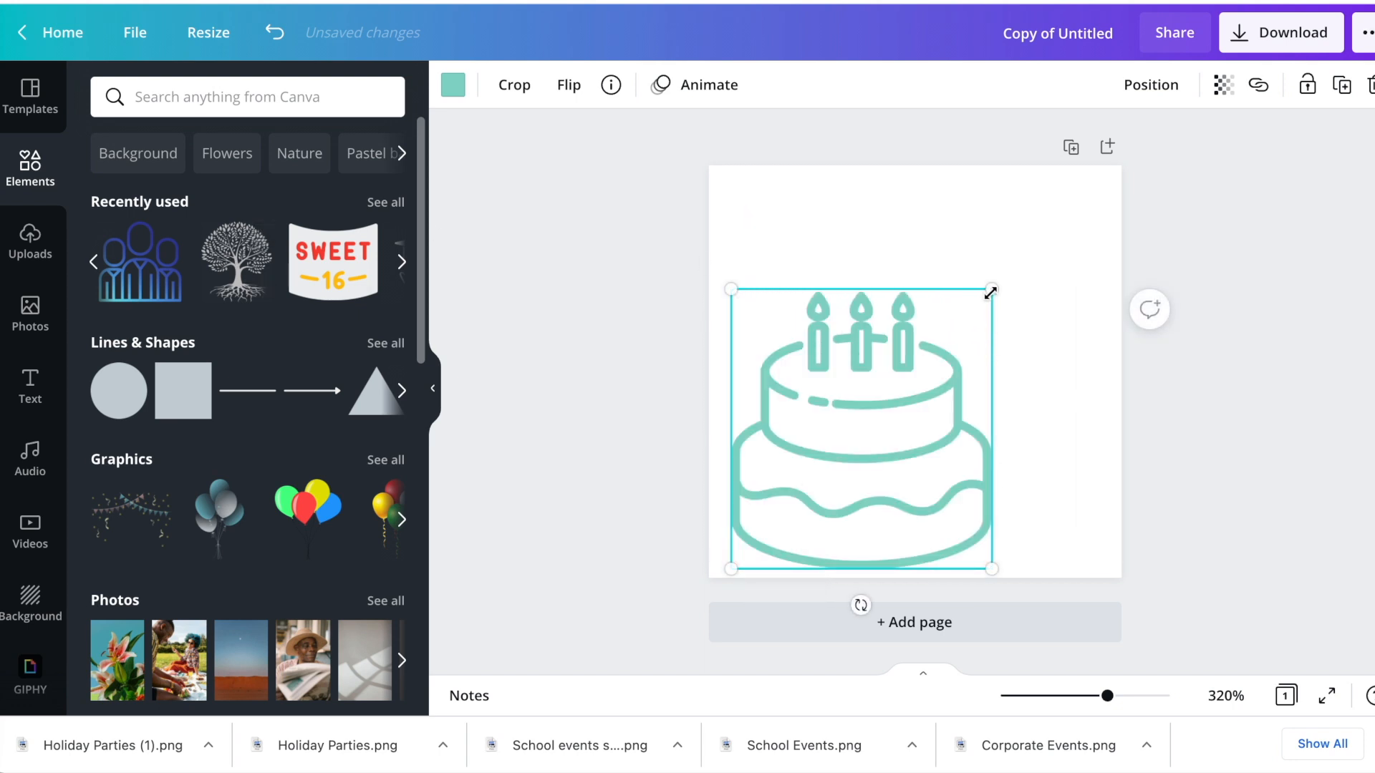
drag(991, 291, 1106, 180)
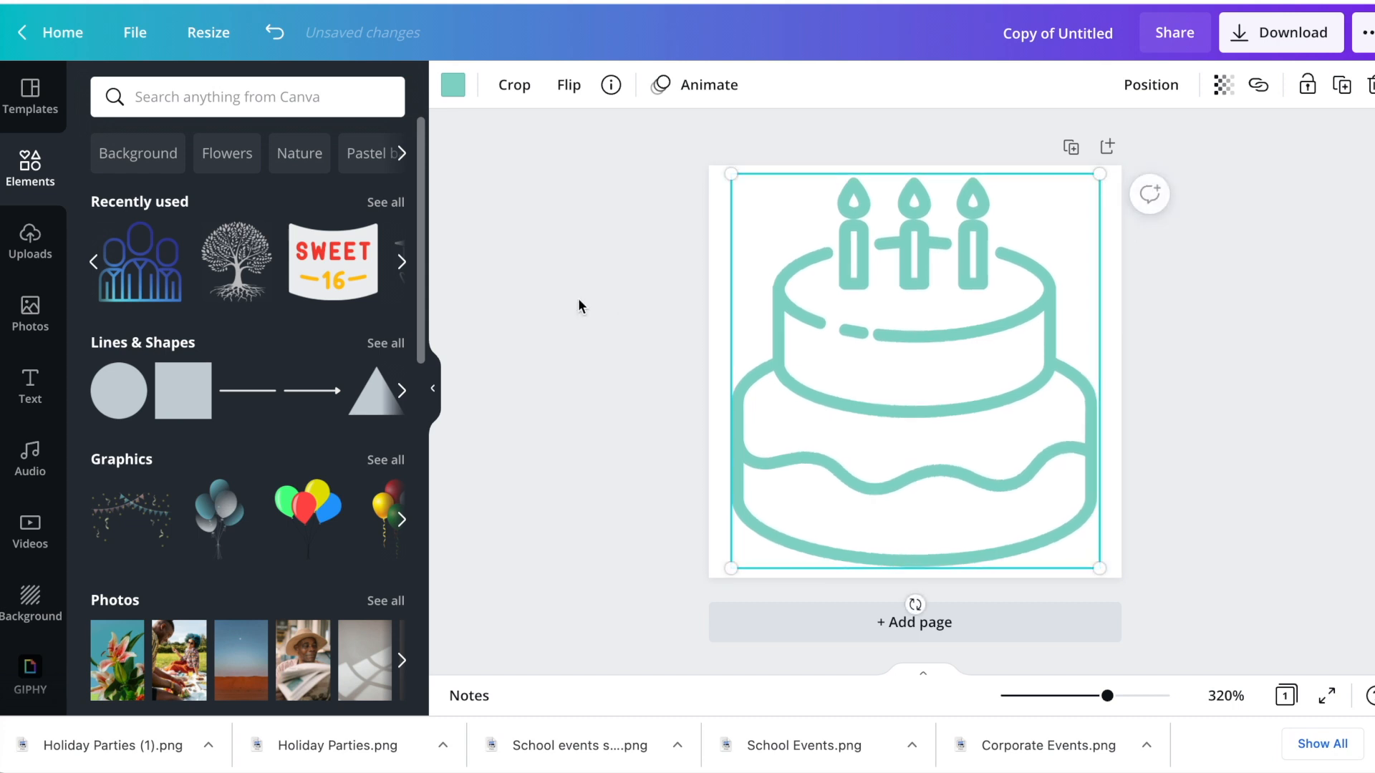
mouse_move(695, 207)
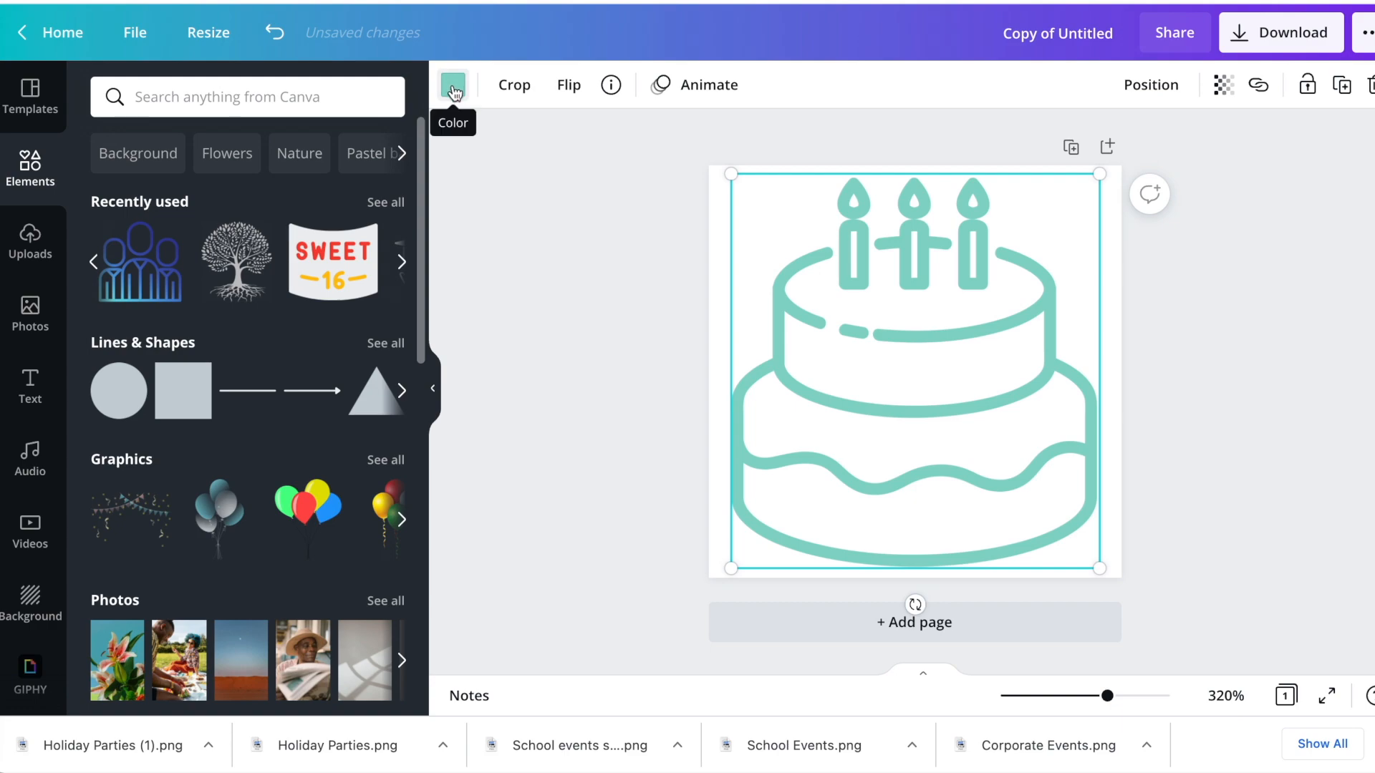
click(452, 84)
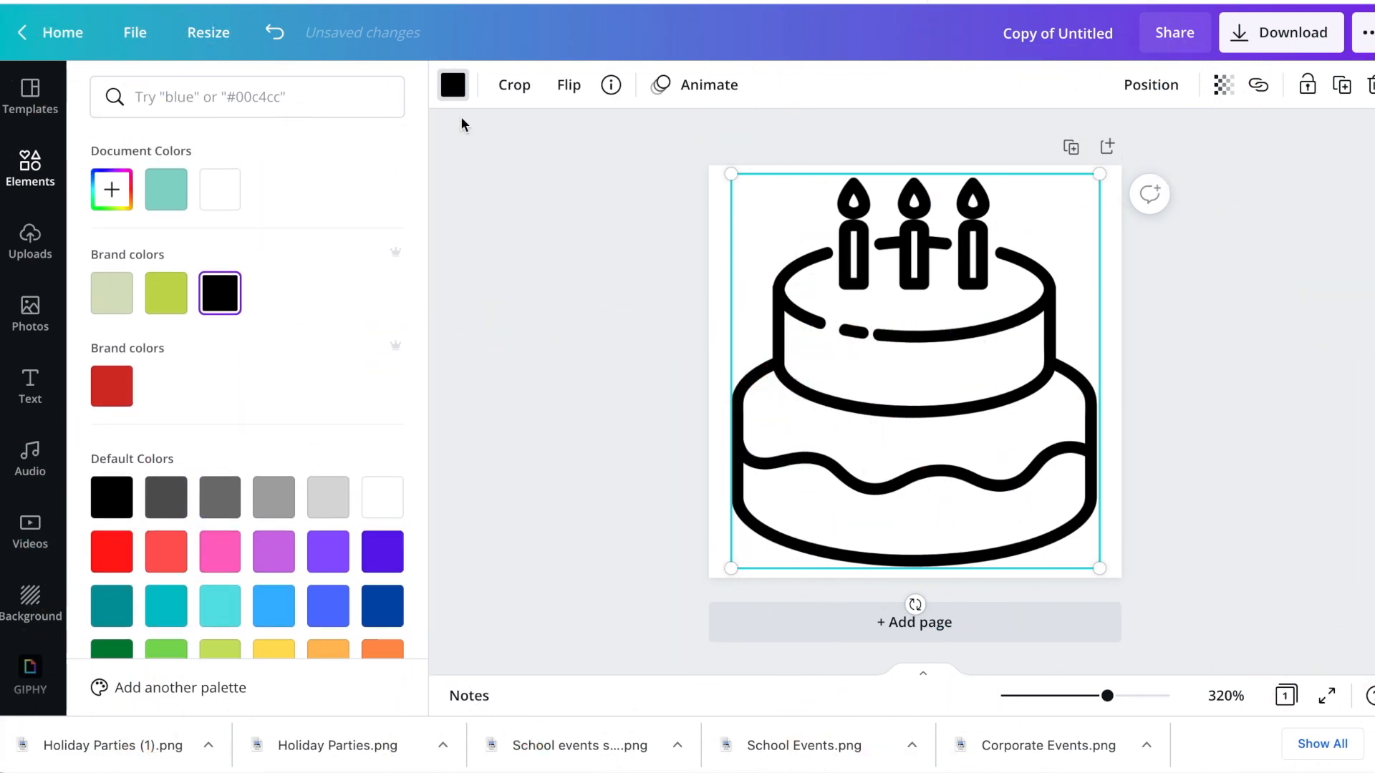
Close the colour panel after setting the cake graphic to black
click(30, 168)
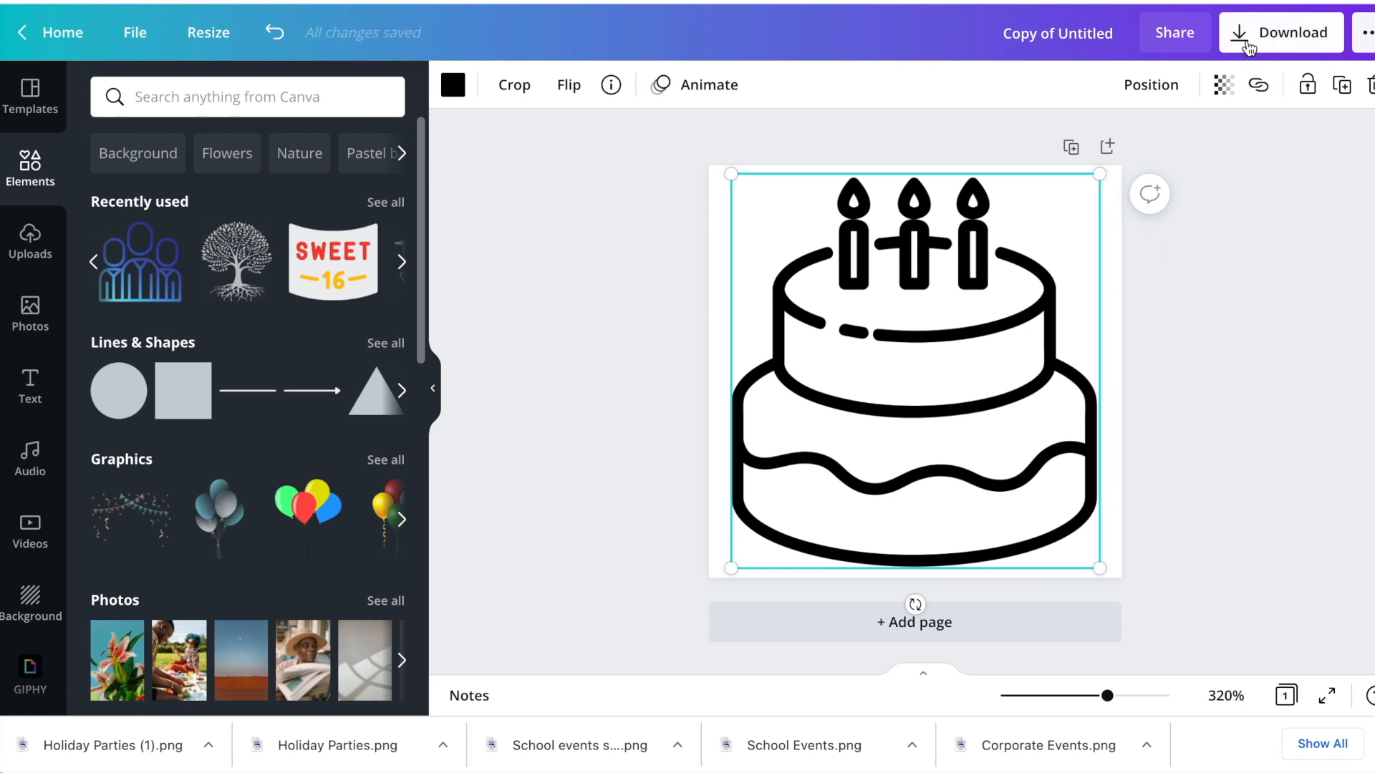
Download the cake design as a PNG with Transparent background enabled
click(1280, 32)
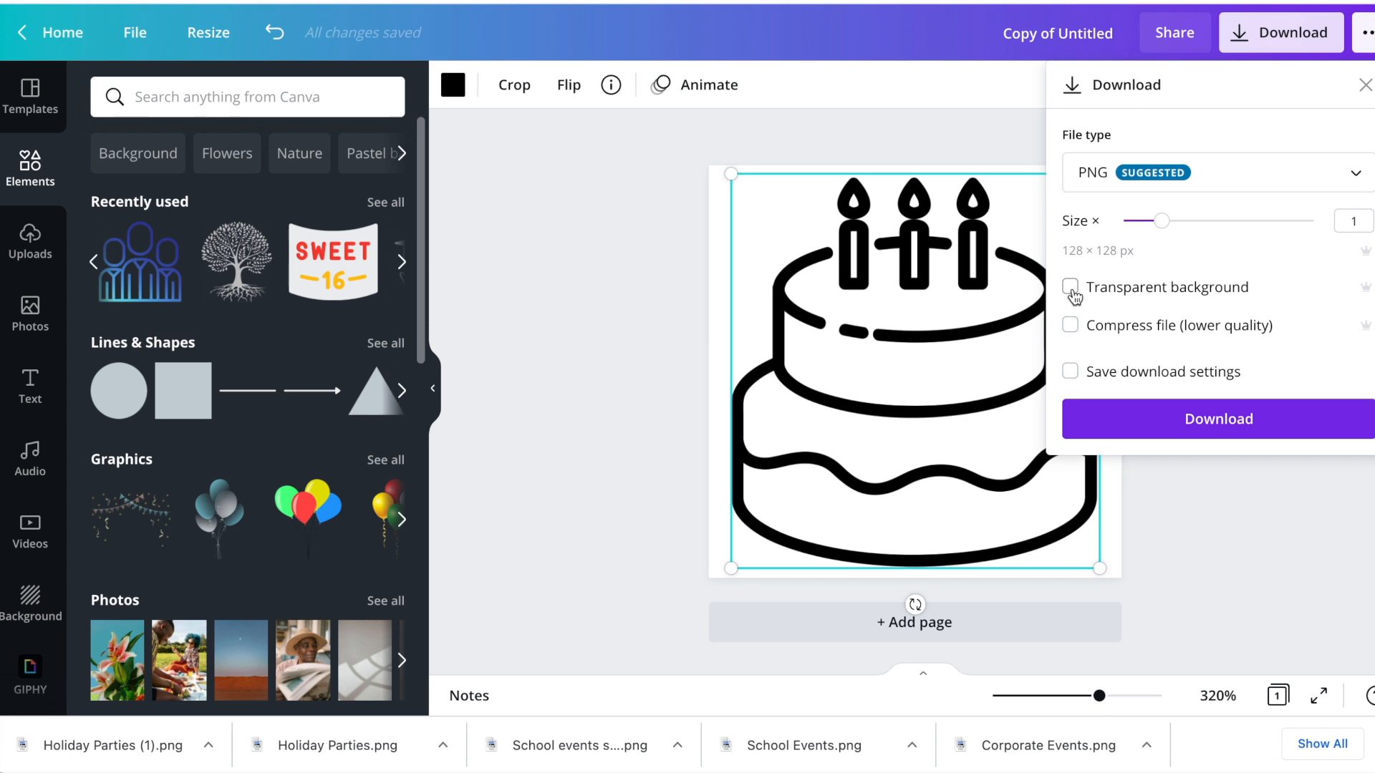
mouse_move(1133, 177)
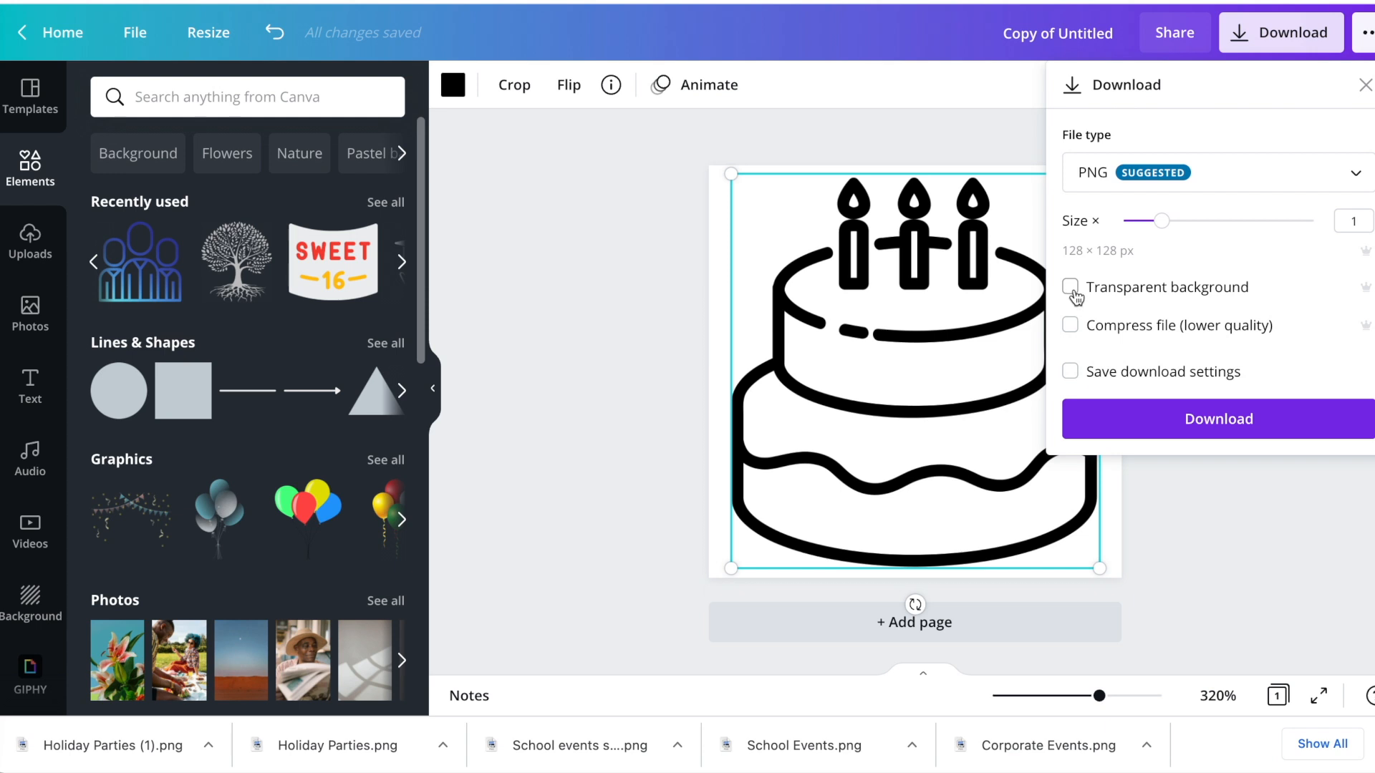
click(1070, 287)
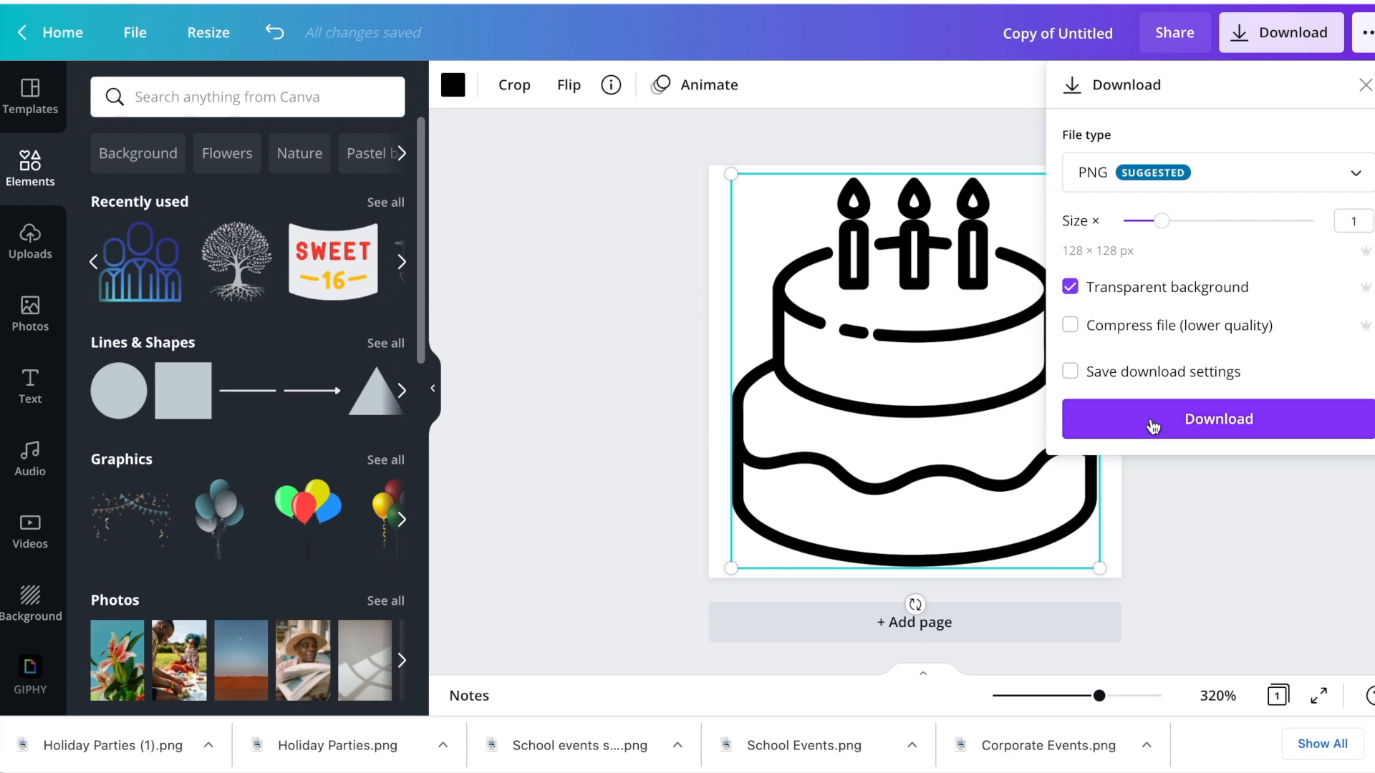
click(1217, 418)
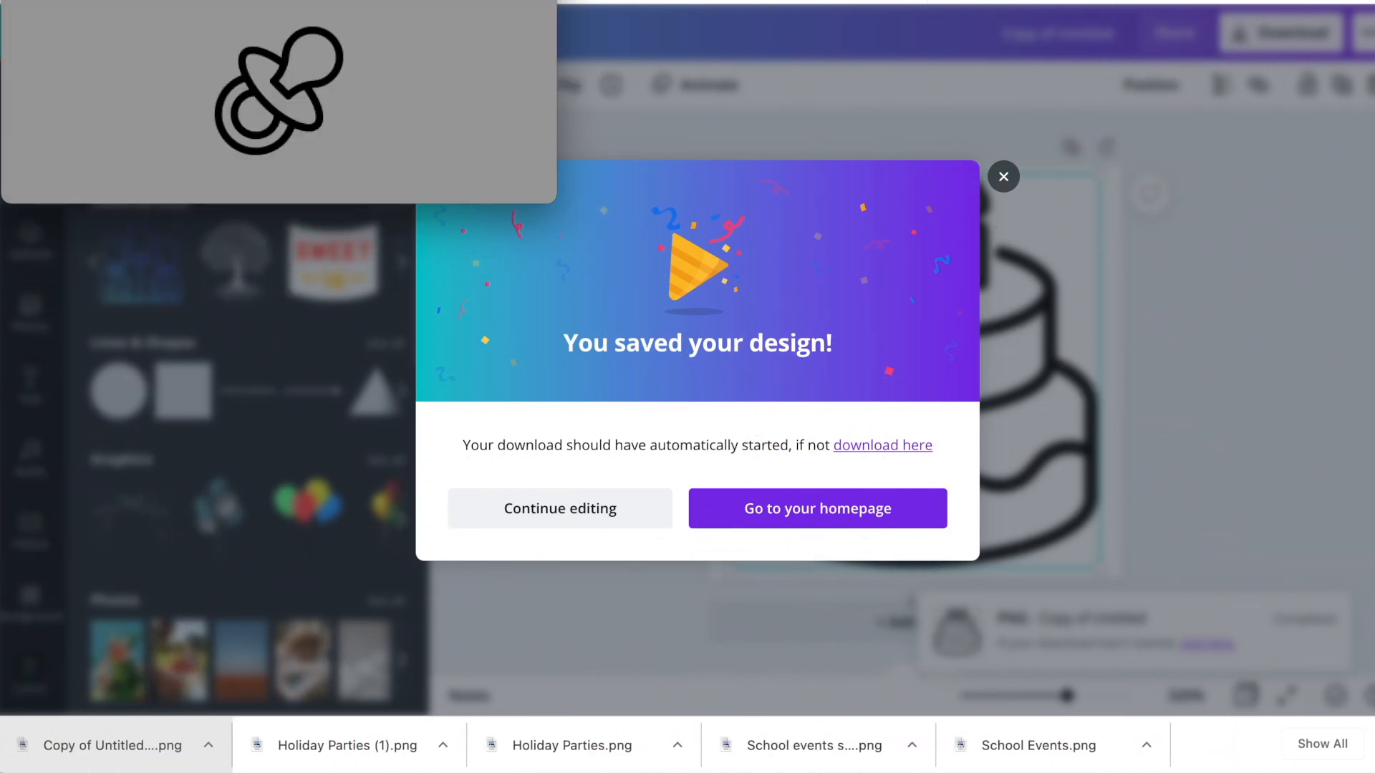
View the Photobooth Company's event icons, with the cake above Birthday Parties
click(816, 509)
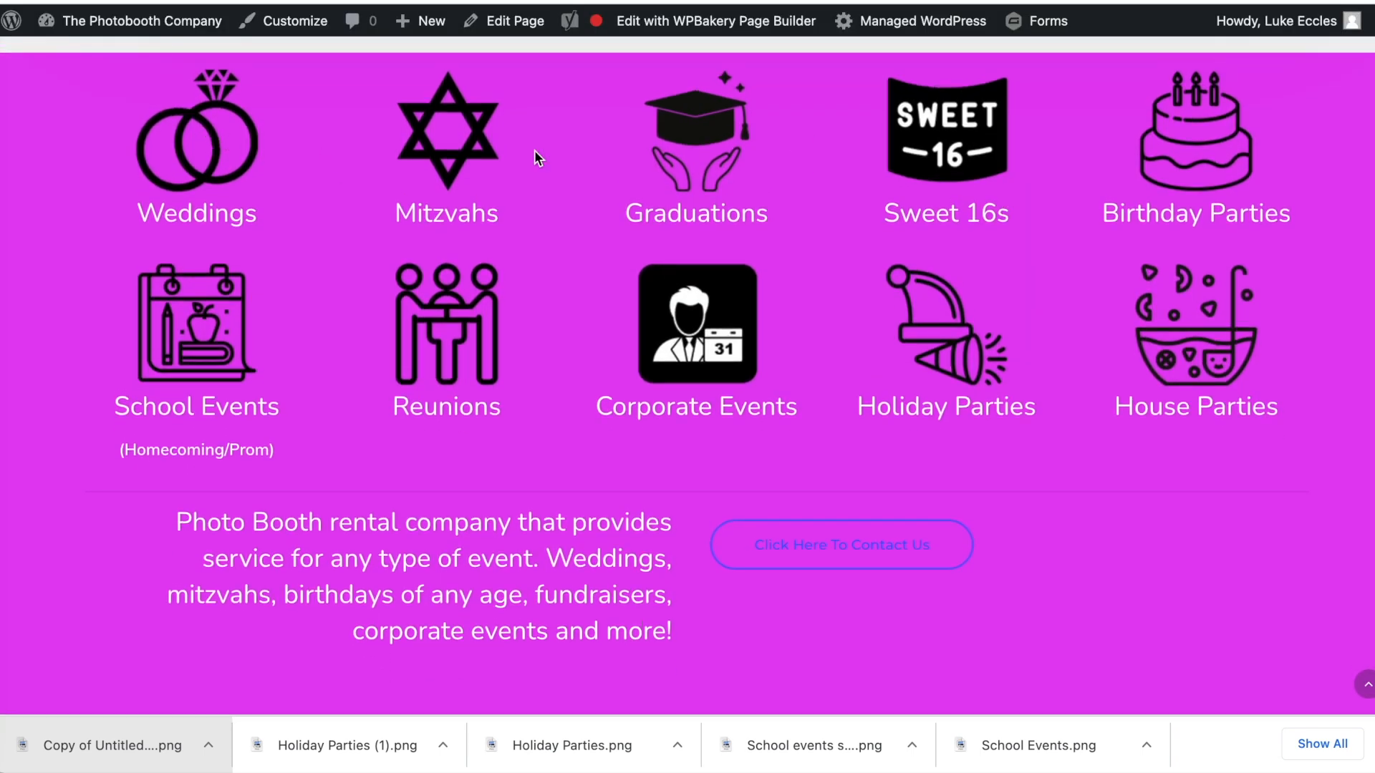
mouse_move(637, 352)
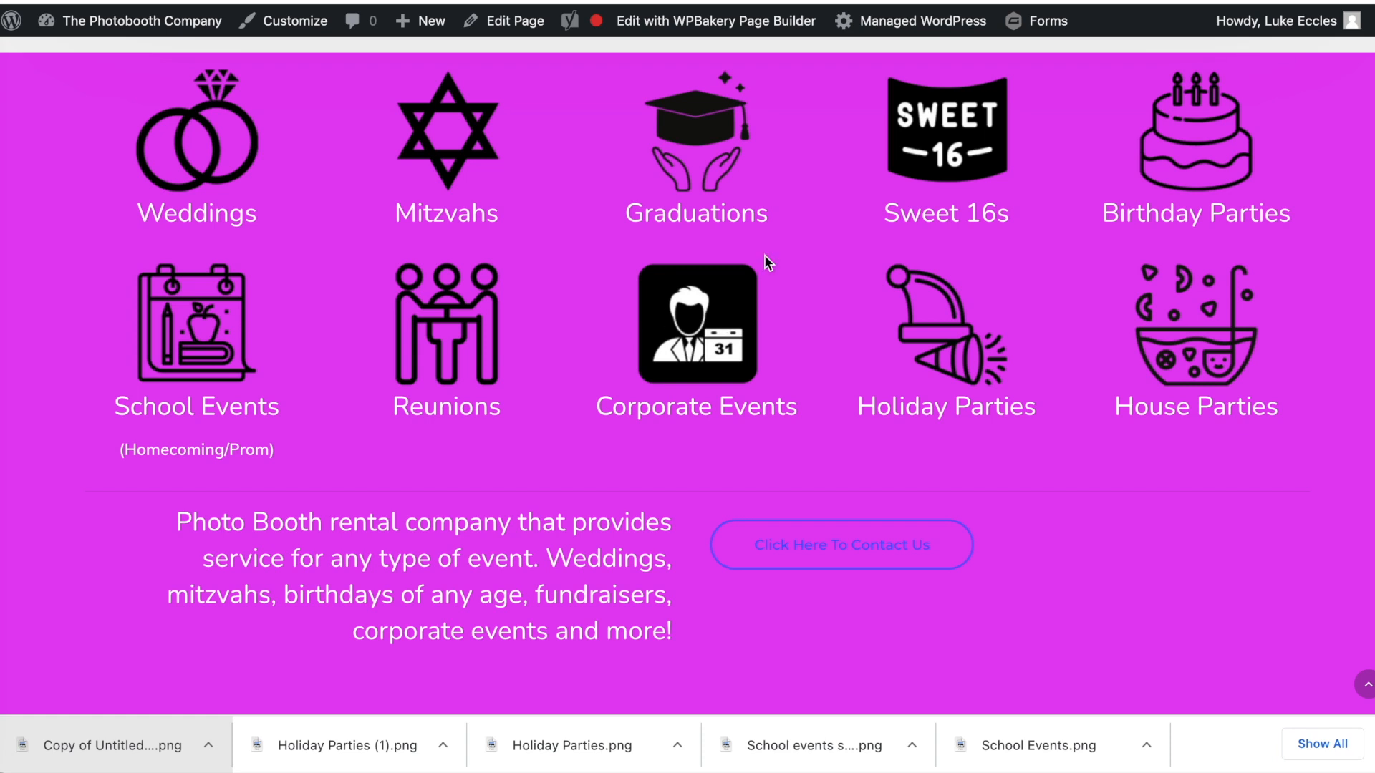
mouse_move(622, 136)
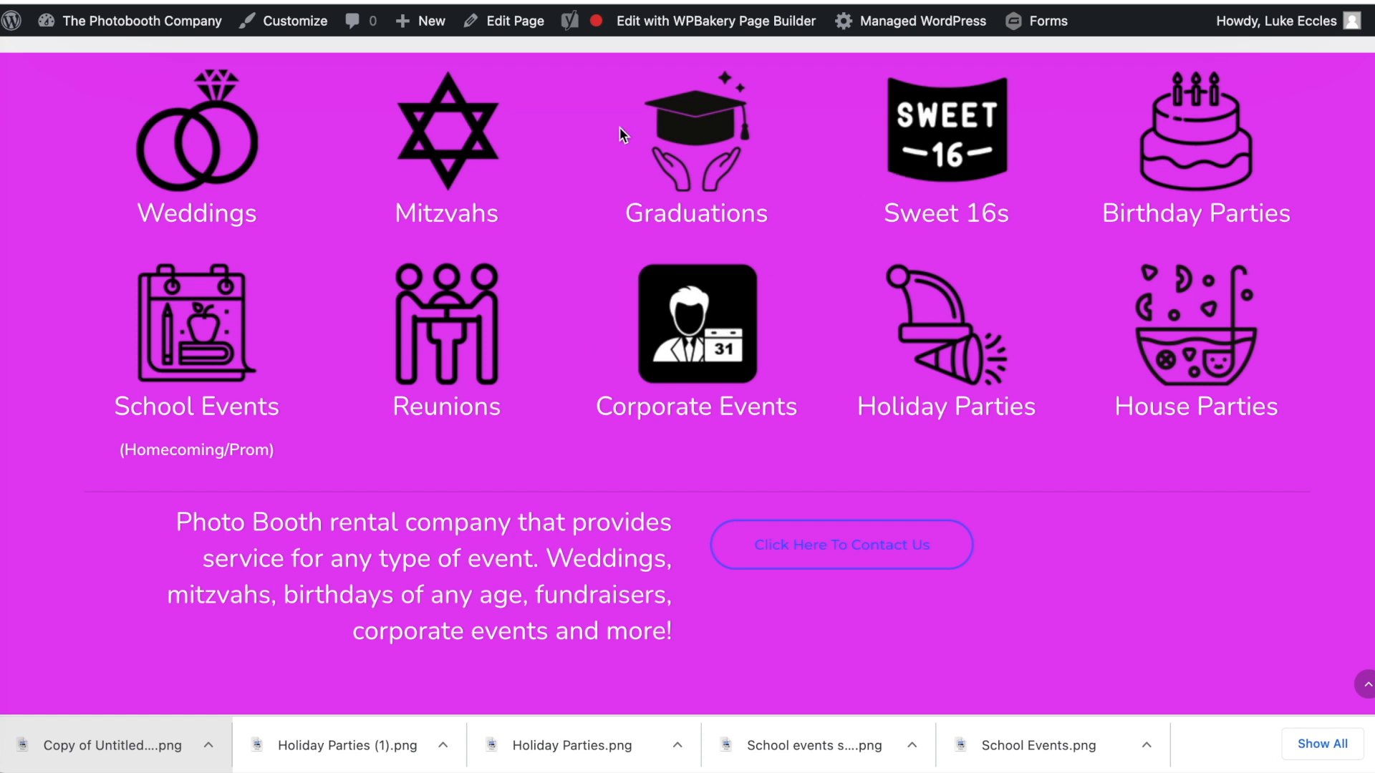
mouse_move(309, 115)
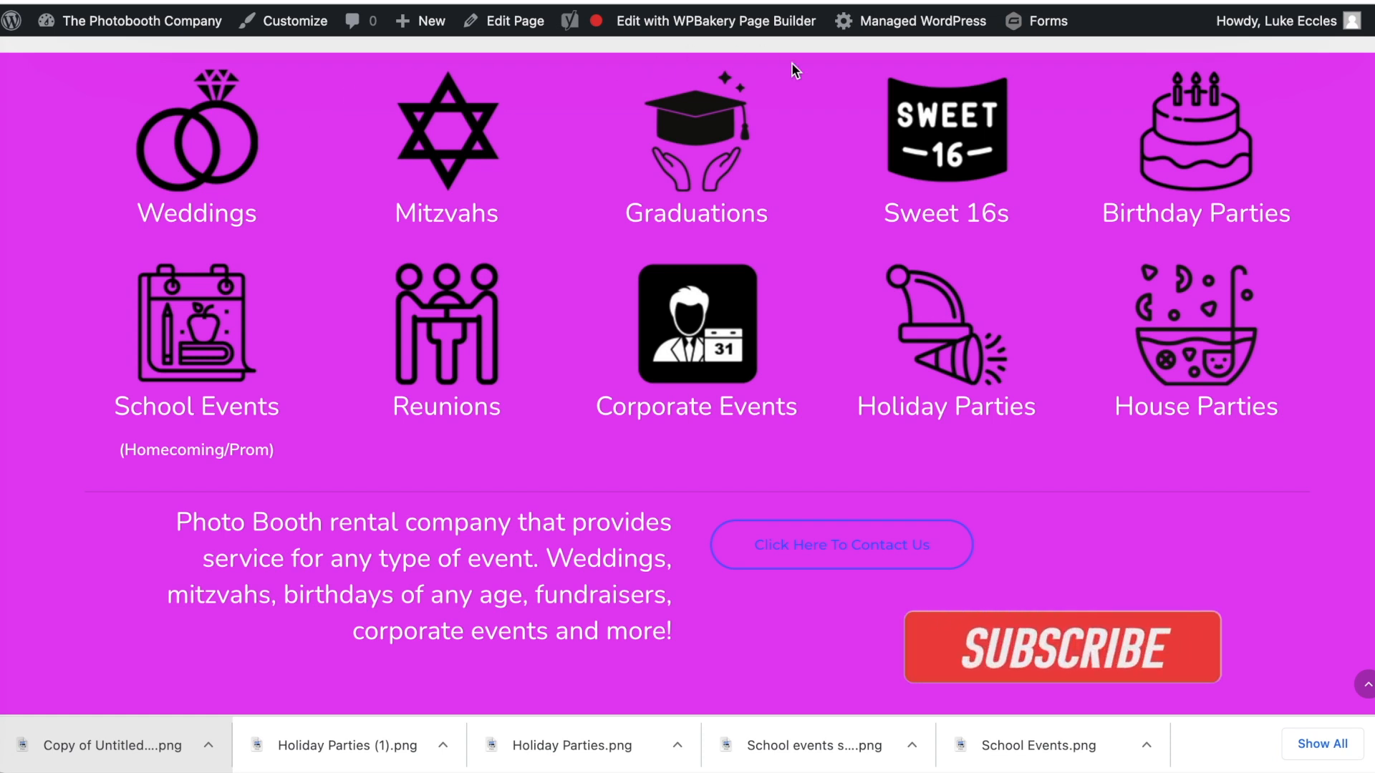
click(1061, 647)
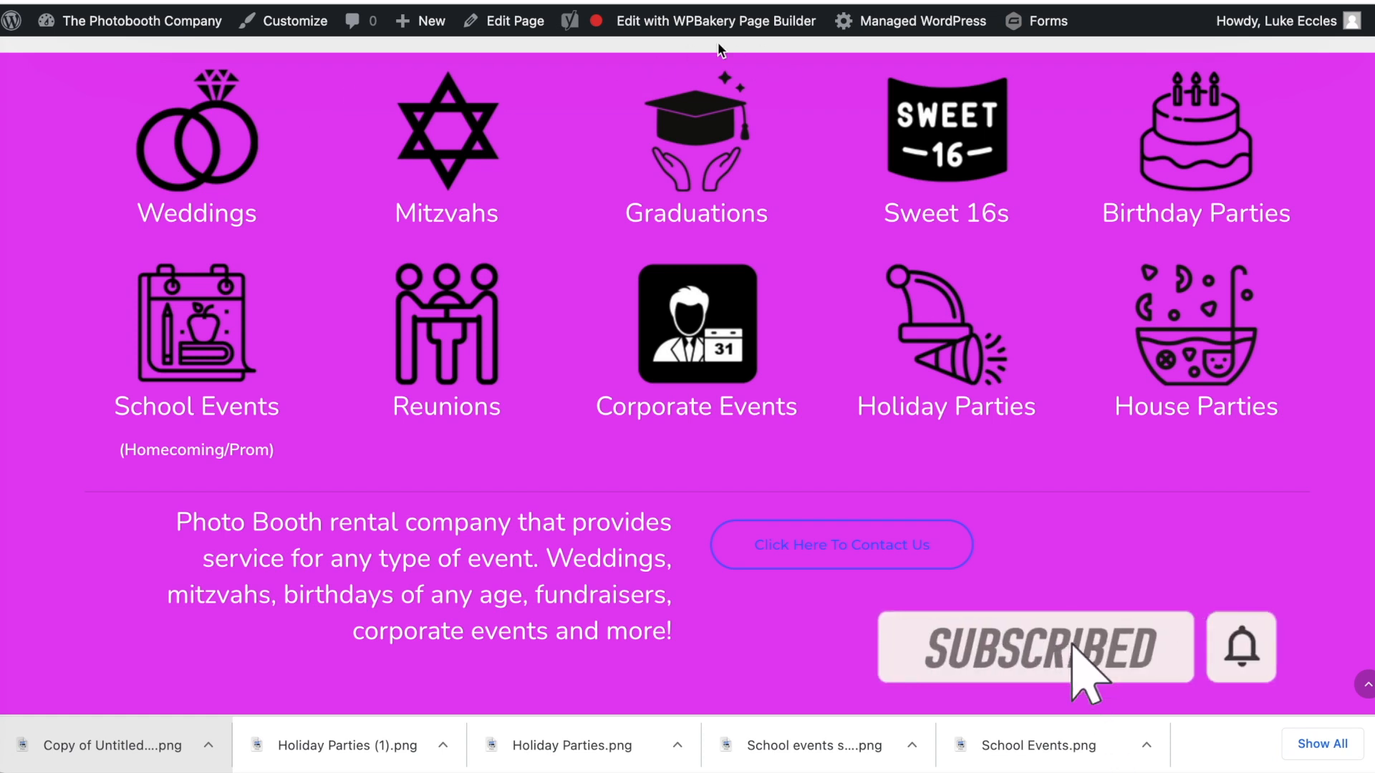